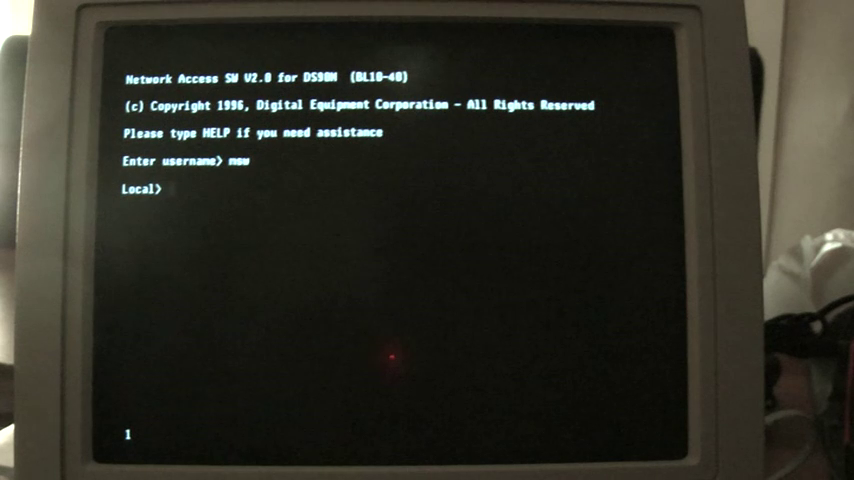
# - Enter SHOW at the DECserver Local> prompt
pyautogui.write('show')
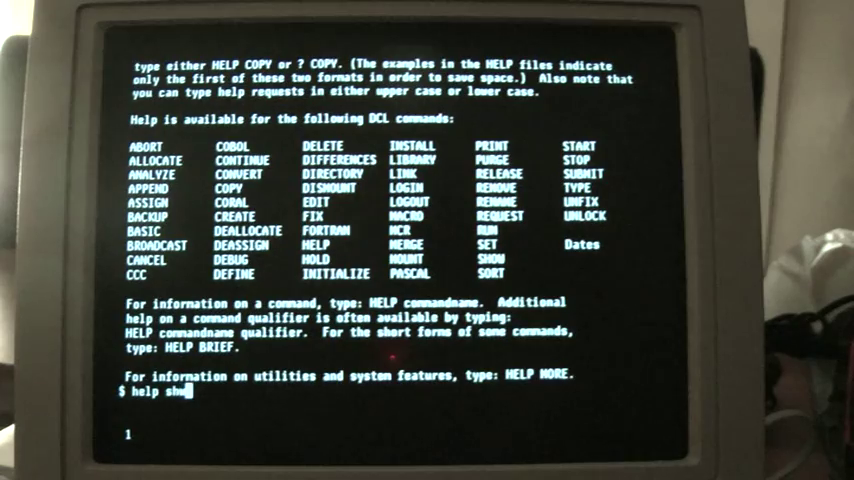
# - Request DCL help on the SHOW command
pyautogui.press('Return')
pyautogui.write('set ter')
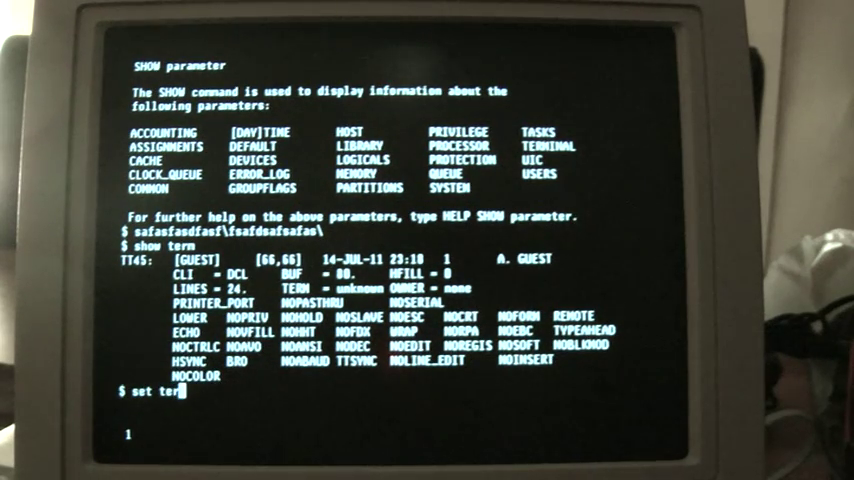
# - Begin adding a qualifier to the SET TERM command
pyautogui.write('/m')
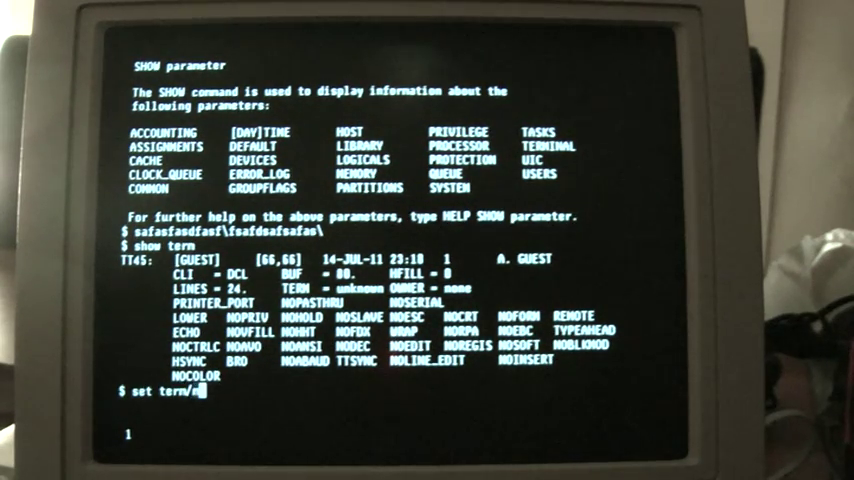